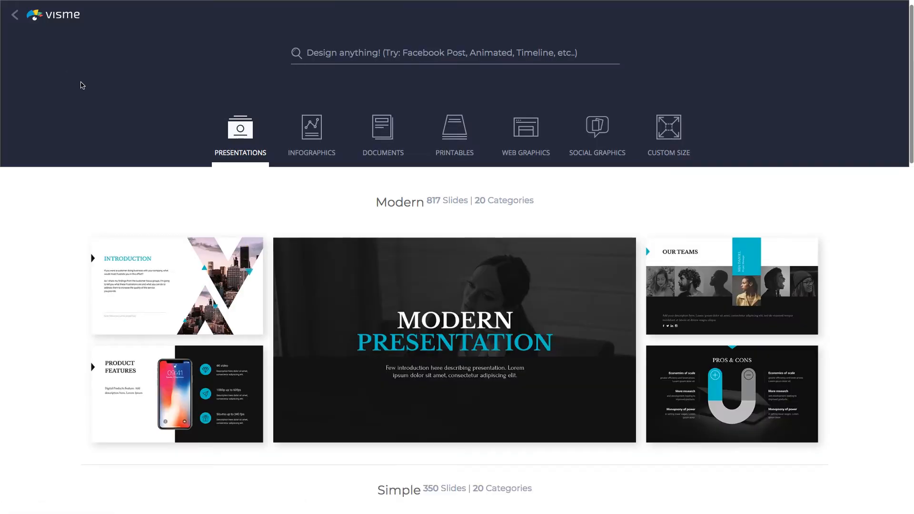
Browse the document templates and the custom size options
{"action": "left_click", "coordinate": [383, 136]}
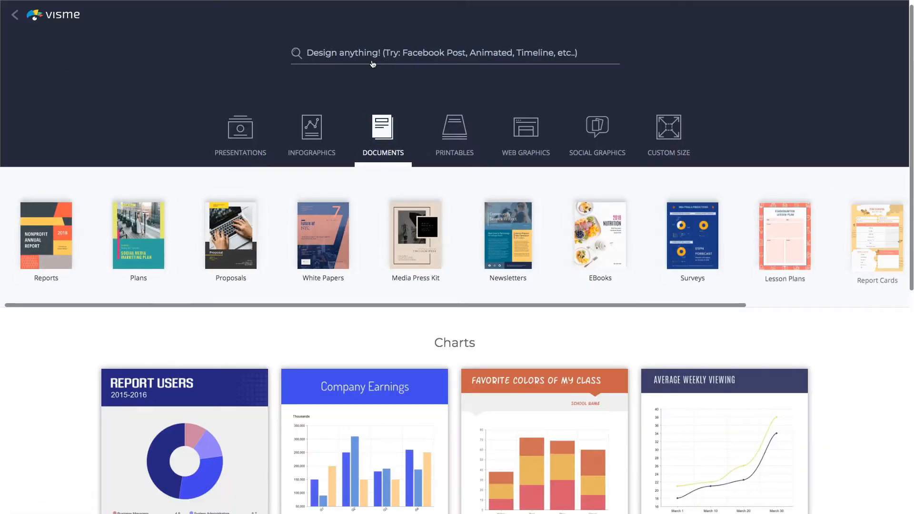
{"action": "scroll", "scroll_direction": "down", "scroll_amount": 3}
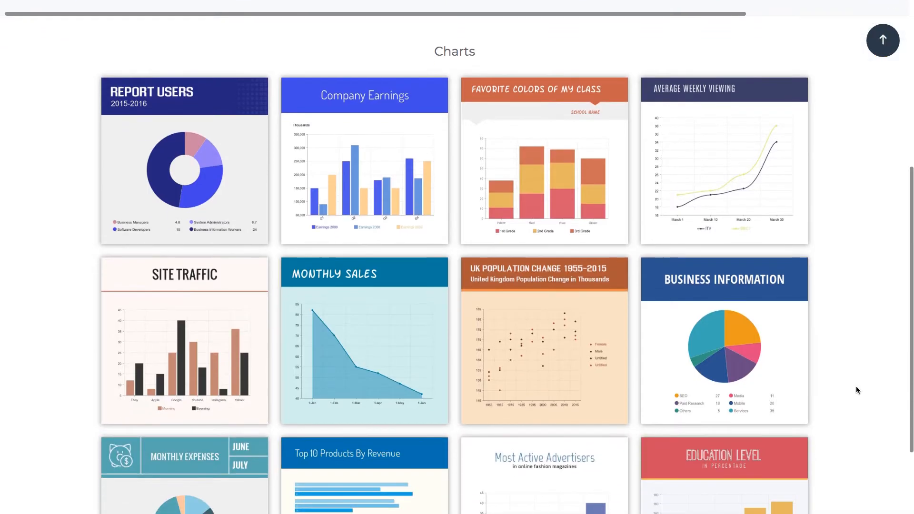
{"action": "left_click", "coordinate": [670, 134]}
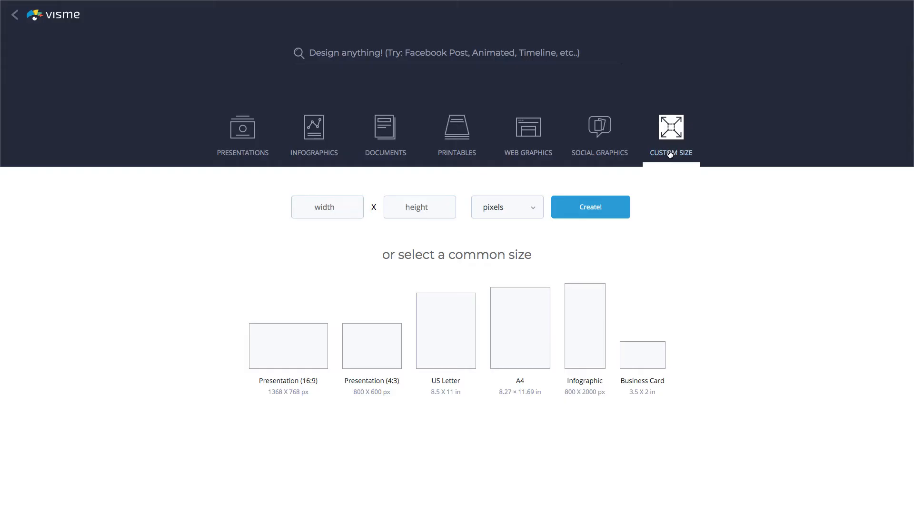
{"action": "mouse_move", "coordinate": [241, 142]}
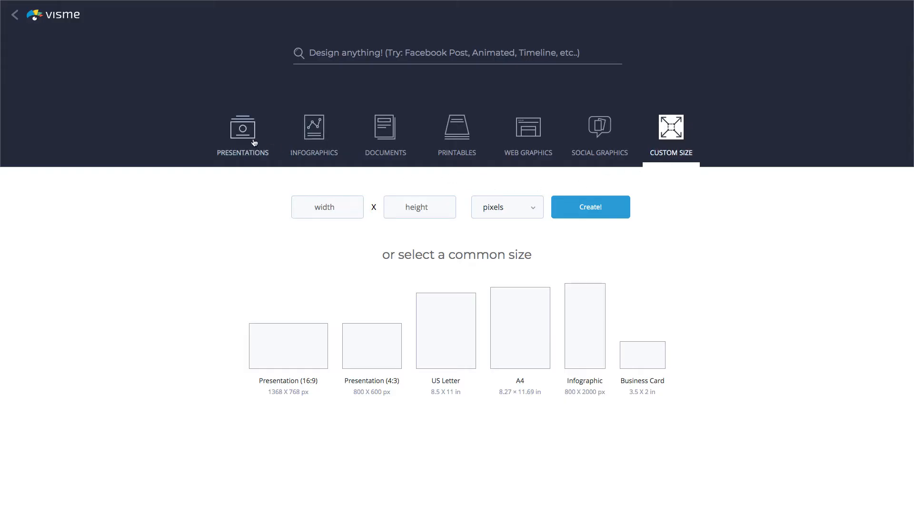
Return to presentation templates and start editing the Simple Mode template
{"action": "left_click", "coordinate": [242, 127]}
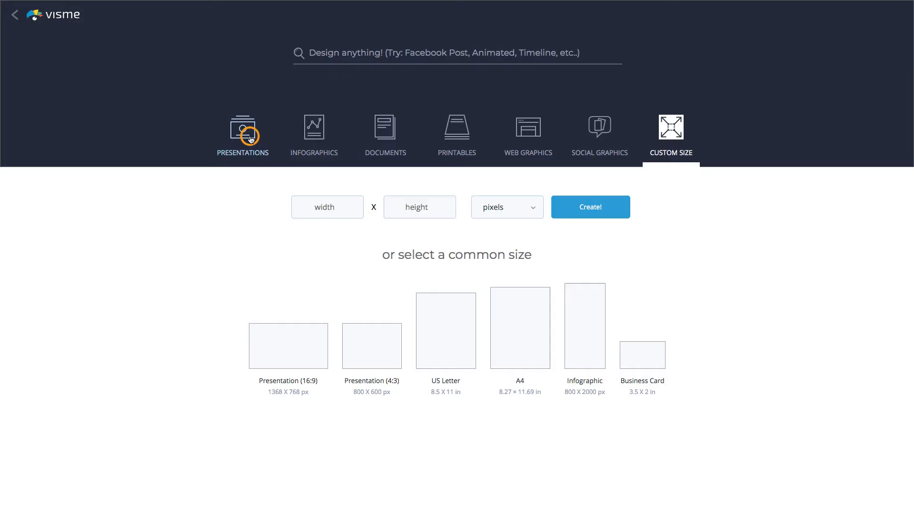
{"action": "left_click", "coordinate": [241, 135]}
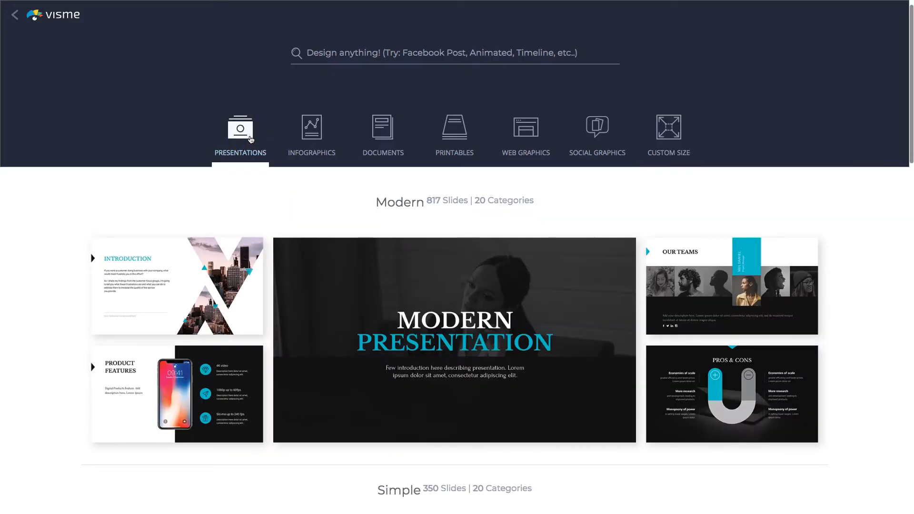
{"action": "scroll", "scroll_direction": "down", "scroll_amount": 3}
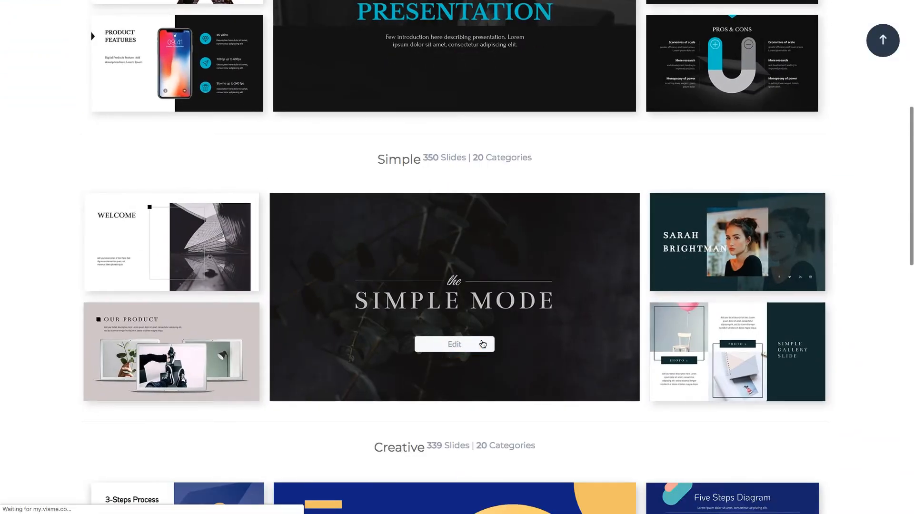
{"action": "left_click", "coordinate": [454, 344]}
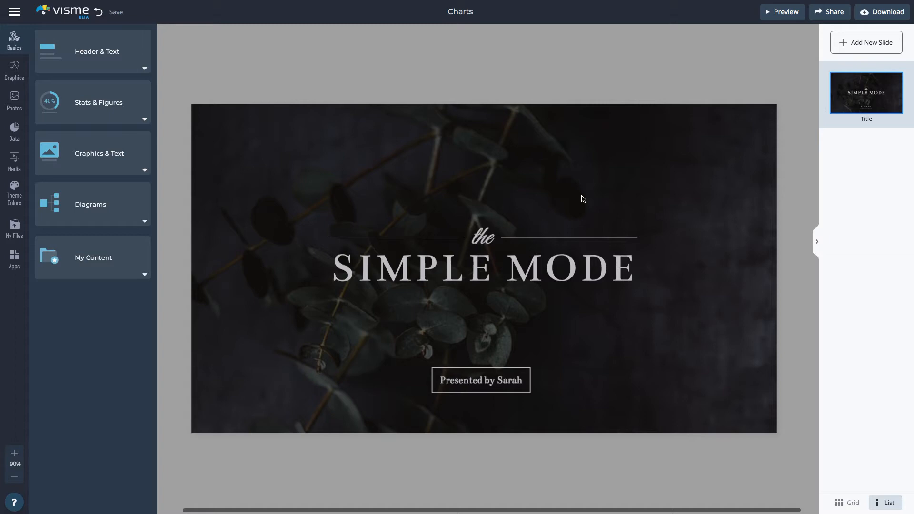
{"action": "mouse_move", "coordinate": [847, 54]}
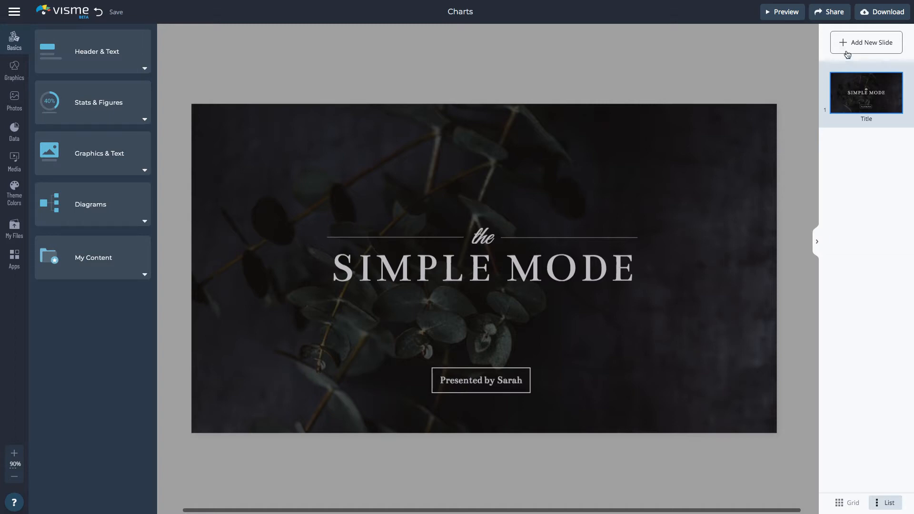
Insert the Line Chart and donut Statistics slides from the Charts and Graphs gallery
{"action": "left_click", "coordinate": [865, 42]}
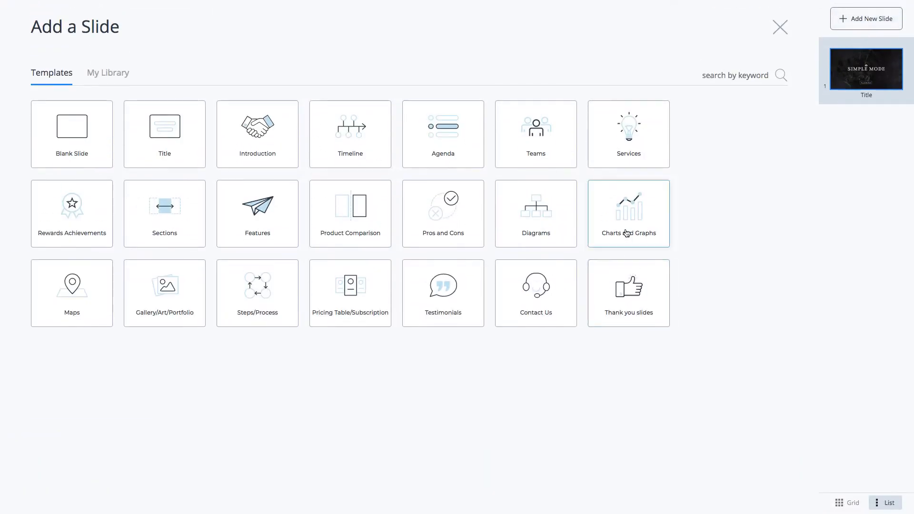
{"action": "left_click", "coordinate": [628, 213]}
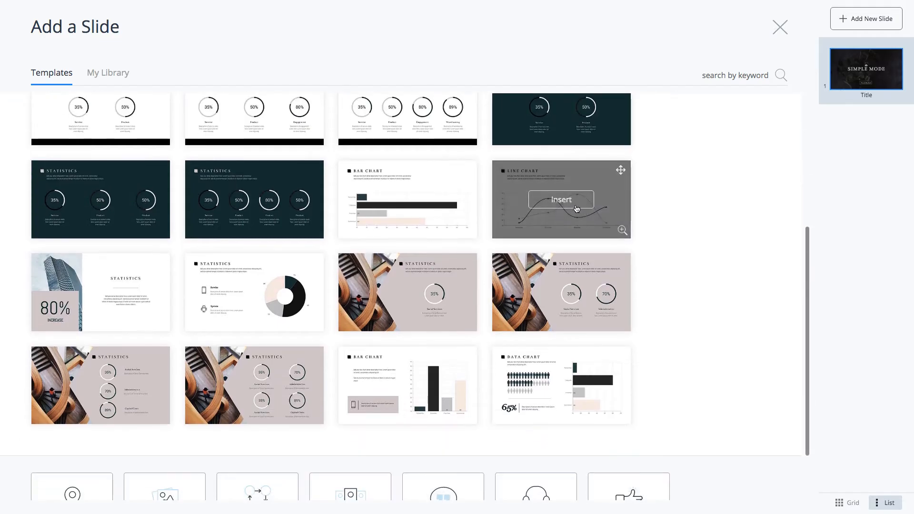
{"action": "left_click", "coordinate": [560, 199]}
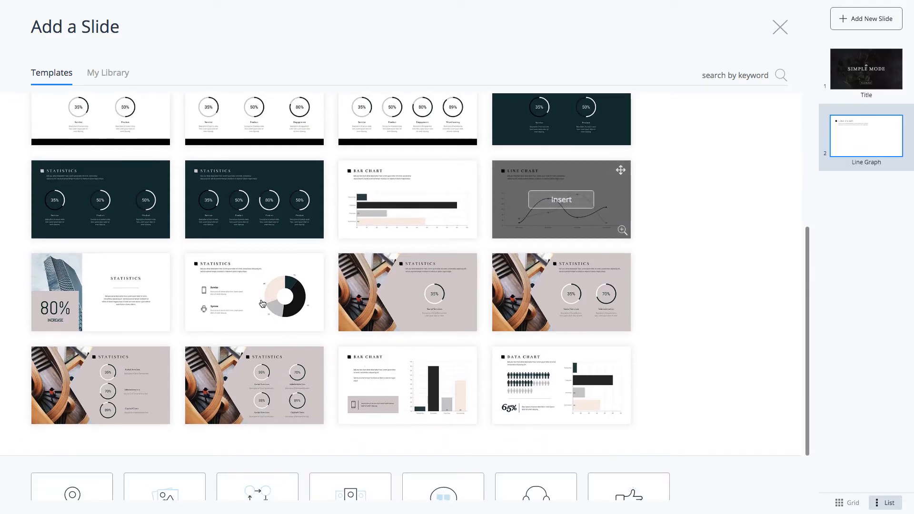
{"action": "left_click", "coordinate": [559, 199]}
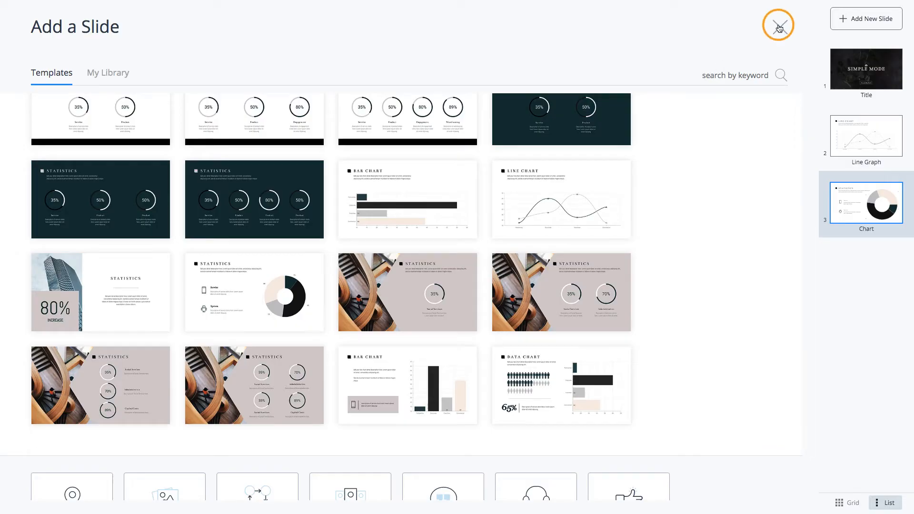
{"action": "left_click", "coordinate": [777, 27]}
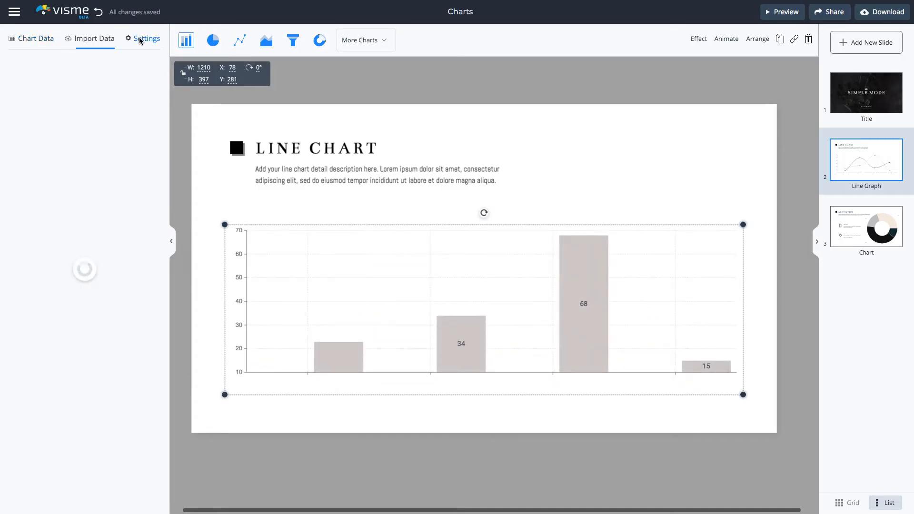
Turn on Stacked Bars for the chart under its Appearance settings
{"action": "left_click", "coordinate": [147, 38]}
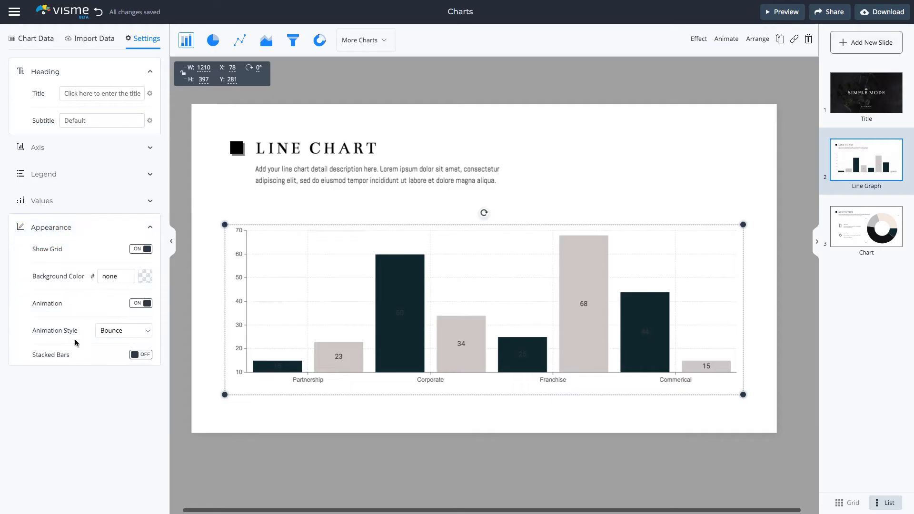
{"action": "left_click", "coordinate": [141, 354]}
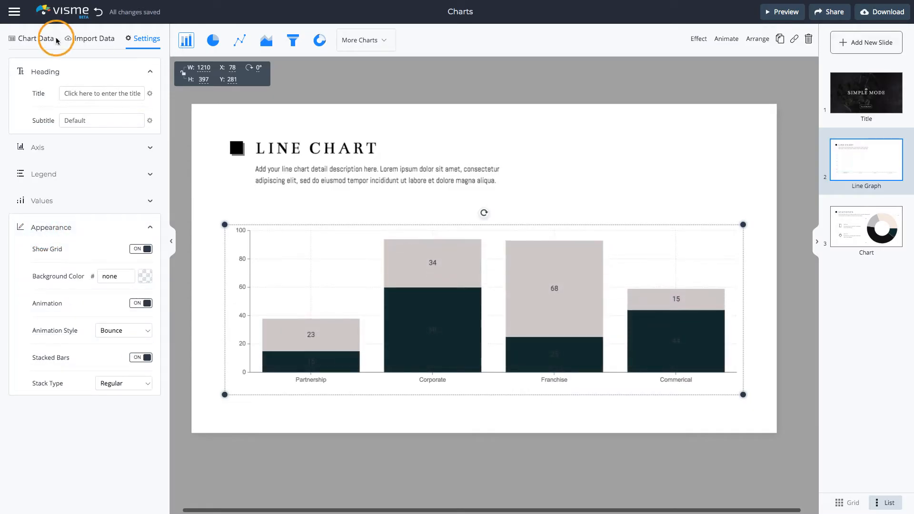
Edit the Partnership values in the chart data table to 22 and 25
{"action": "left_click", "coordinate": [34, 38]}
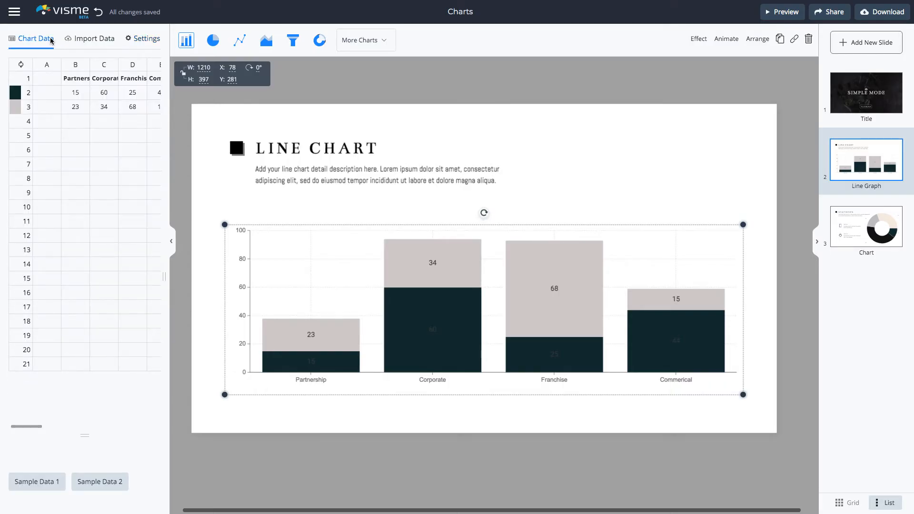
{"action": "left_click", "coordinate": [75, 92]}
{"action": "type", "text": "2"}
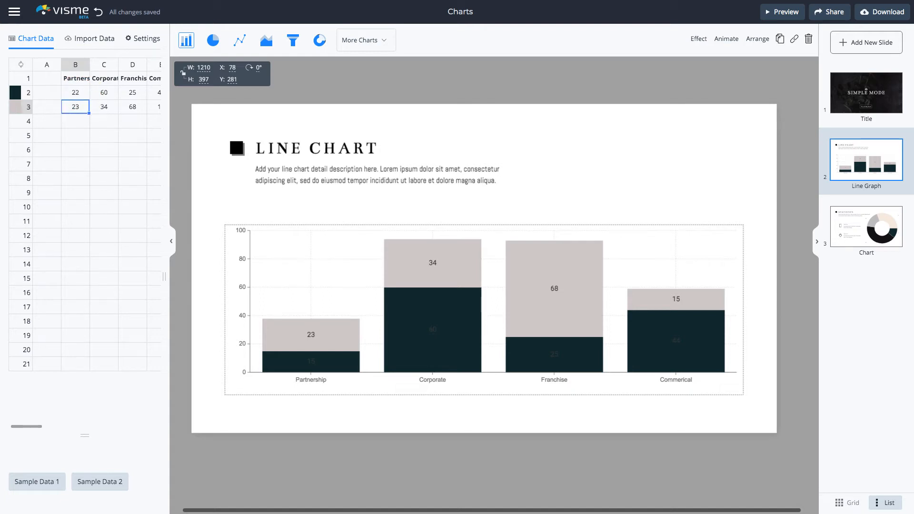
{"action": "type", "text": "25"}
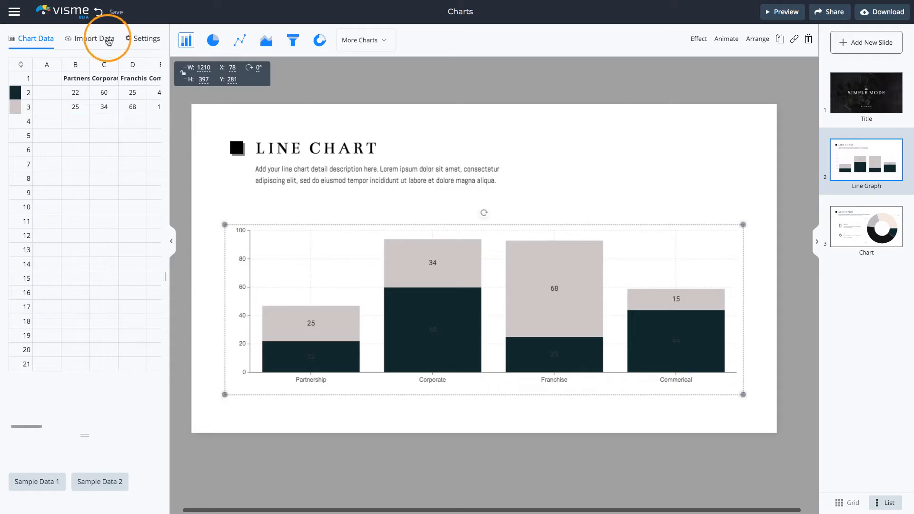
Choose importing the chart's data from a Google spreadsheet rather than an Excel/CSV file
{"action": "left_click", "coordinate": [94, 39]}
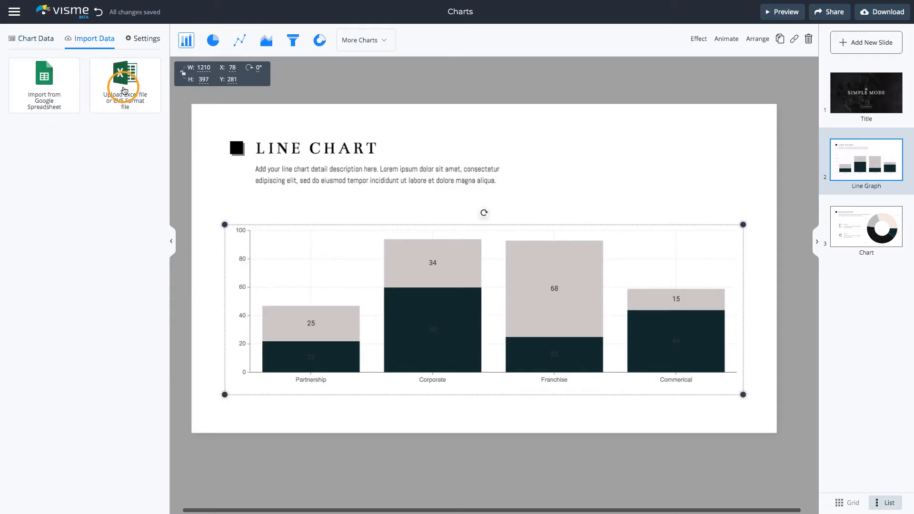
{"action": "left_click", "coordinate": [124, 84]}
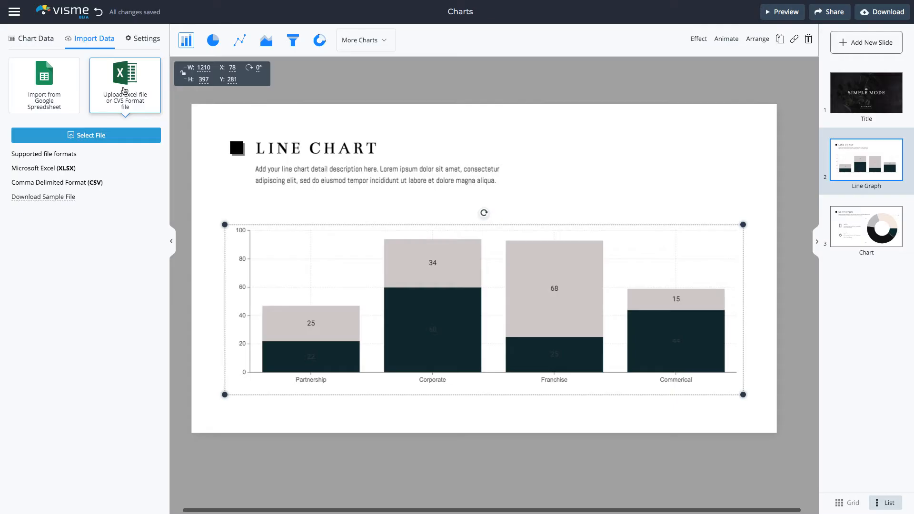
{"action": "mouse_move", "coordinate": [51, 103]}
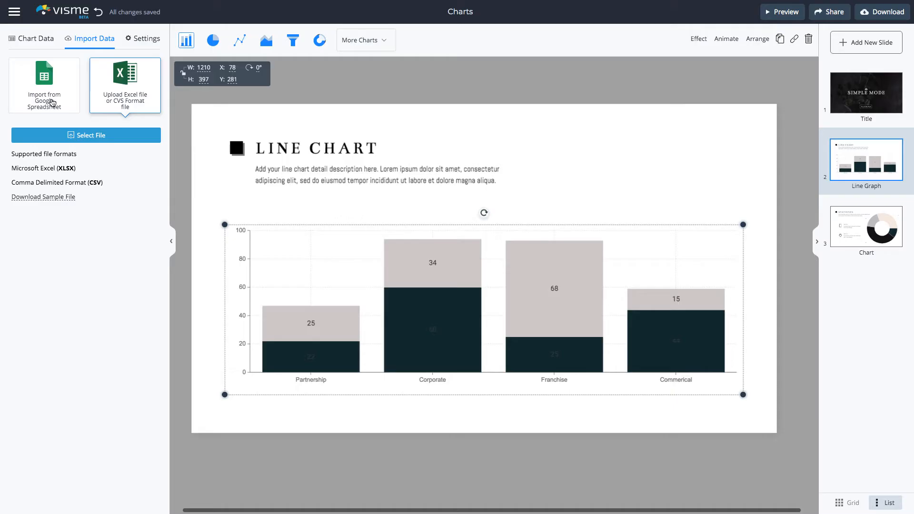
{"action": "left_click", "coordinate": [45, 84]}
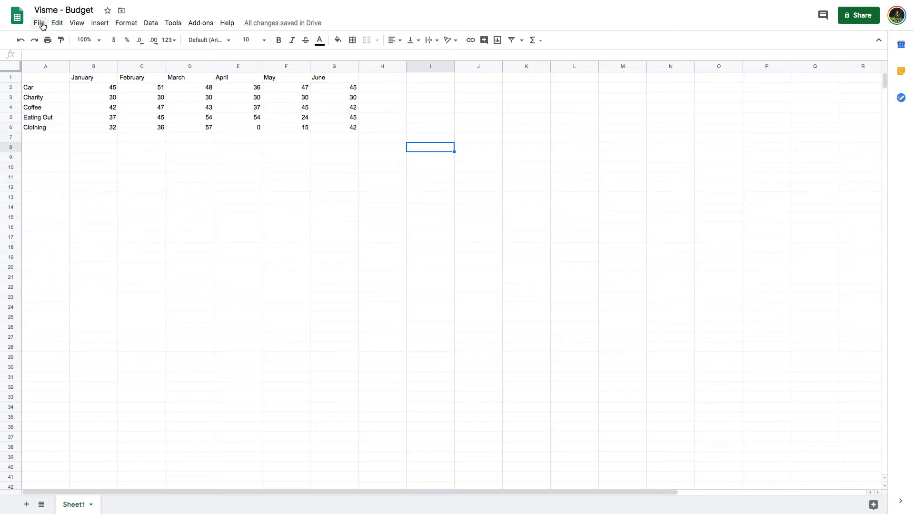
Publish the Visme - Budget spreadsheet to the web as an entire-document web page
{"action": "left_click", "coordinate": [39, 22]}
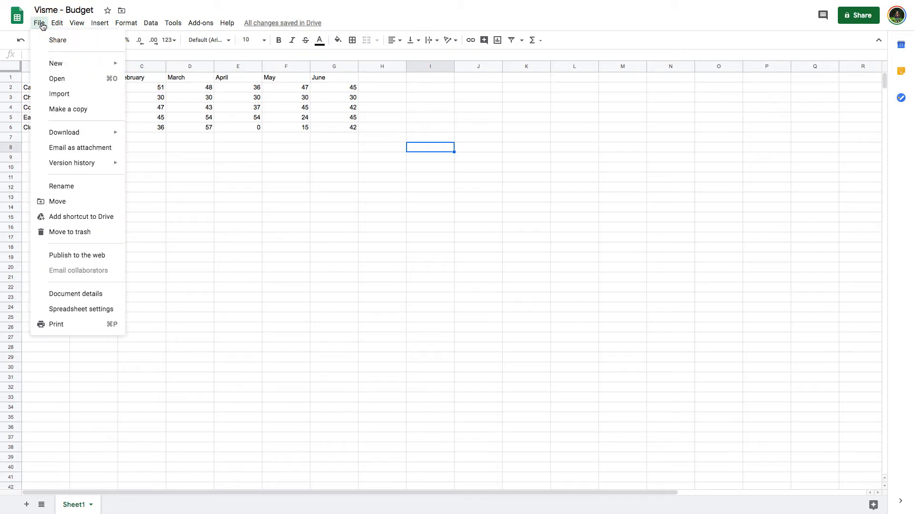
{"action": "left_click", "coordinate": [76, 256]}
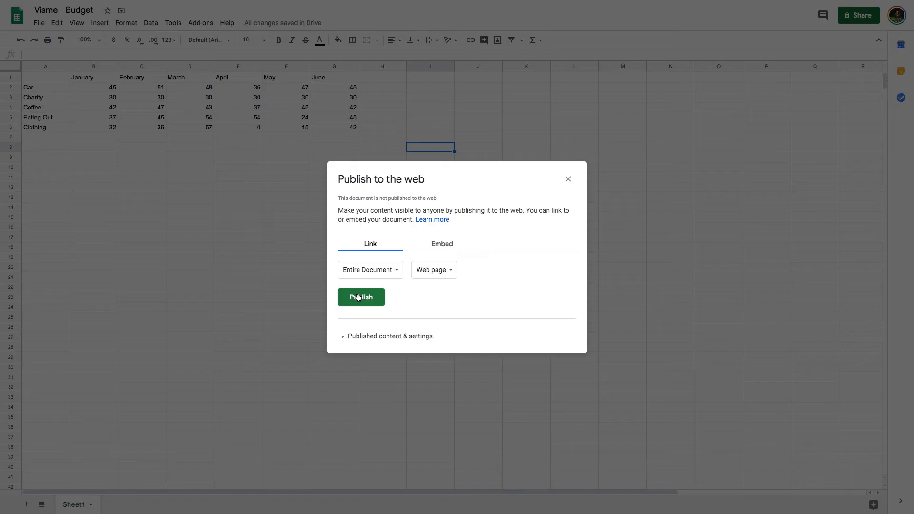
{"action": "left_click", "coordinate": [360, 297]}
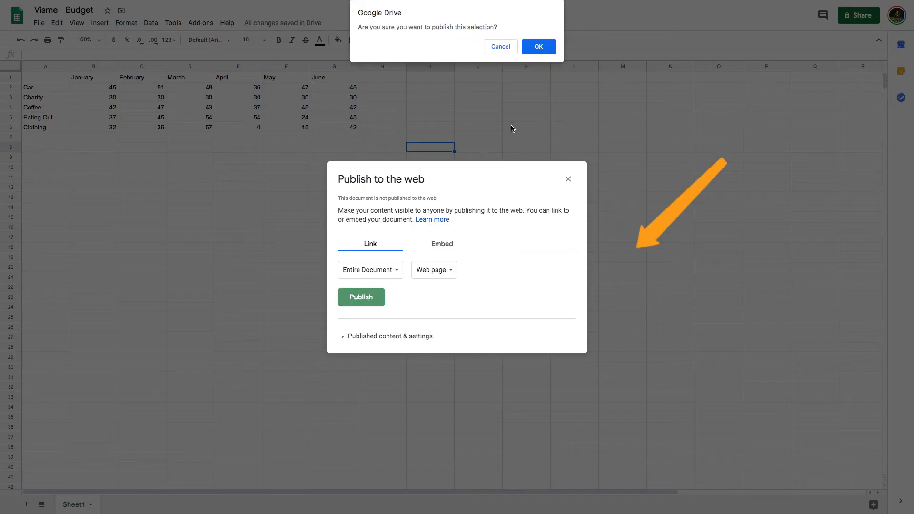
{"action": "left_click", "coordinate": [536, 46]}
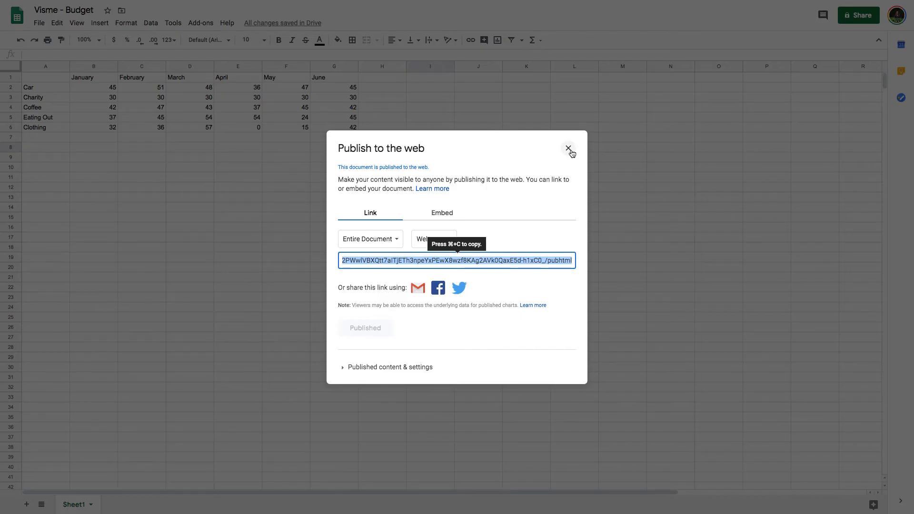
Connect the bar chart to the published spreadsheet link, then move to the Chart slide
{"action": "left_click", "coordinate": [567, 149]}
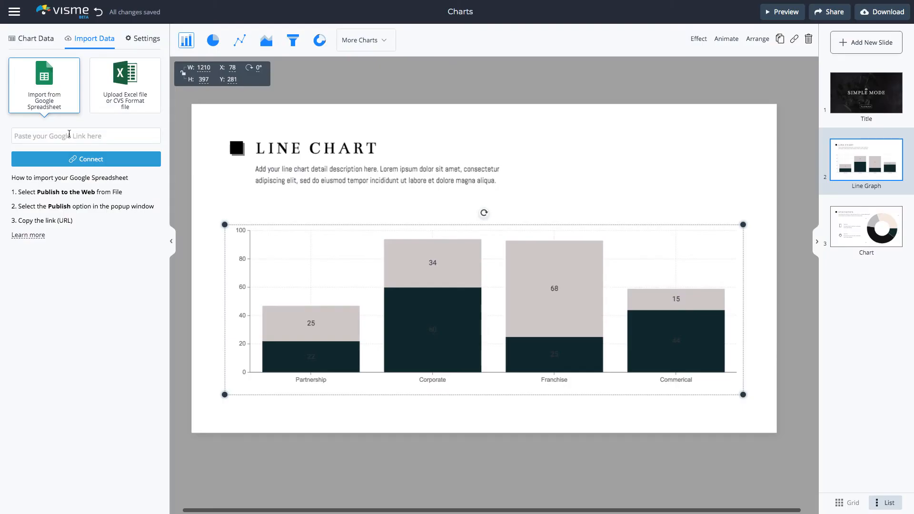
{"action": "type", "text": "<PEwX8wzf8KAg2AVk0QaxE5d-h1xC0_/pubhtml"}
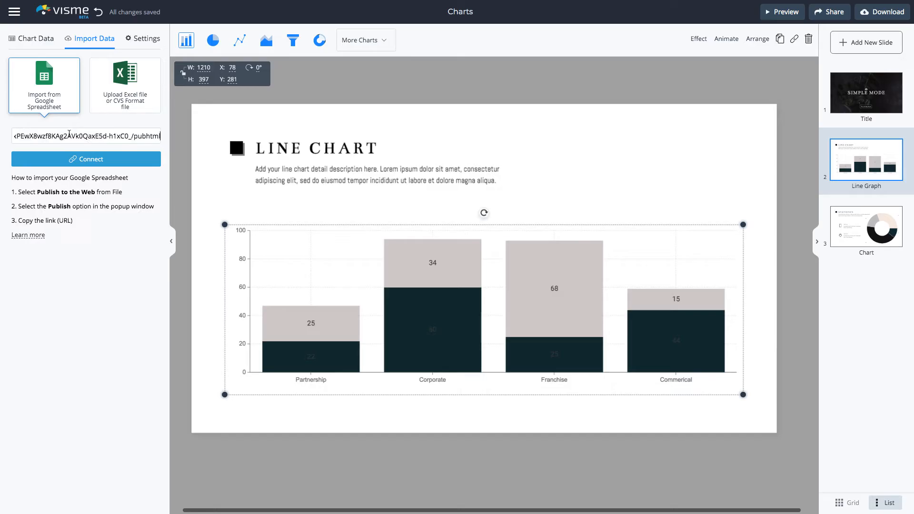
{"action": "left_click", "coordinate": [86, 159]}
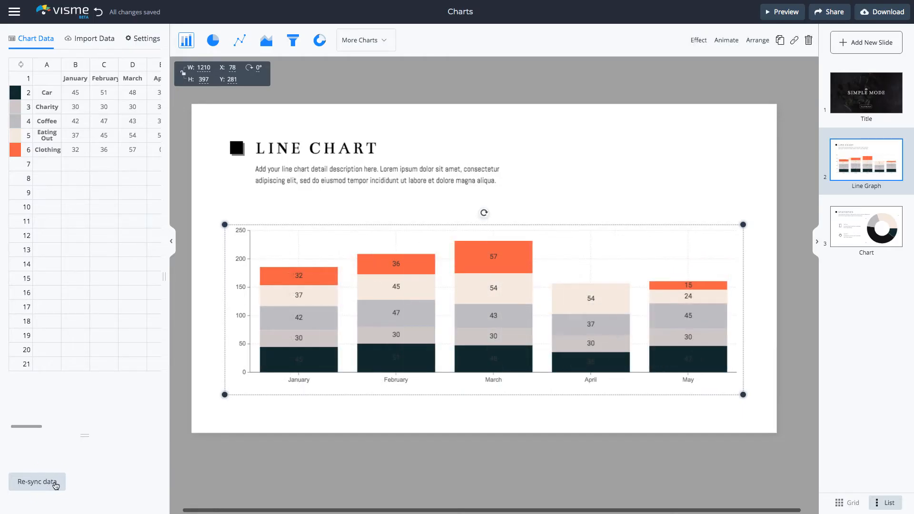
{"action": "mouse_move", "coordinate": [55, 487]}
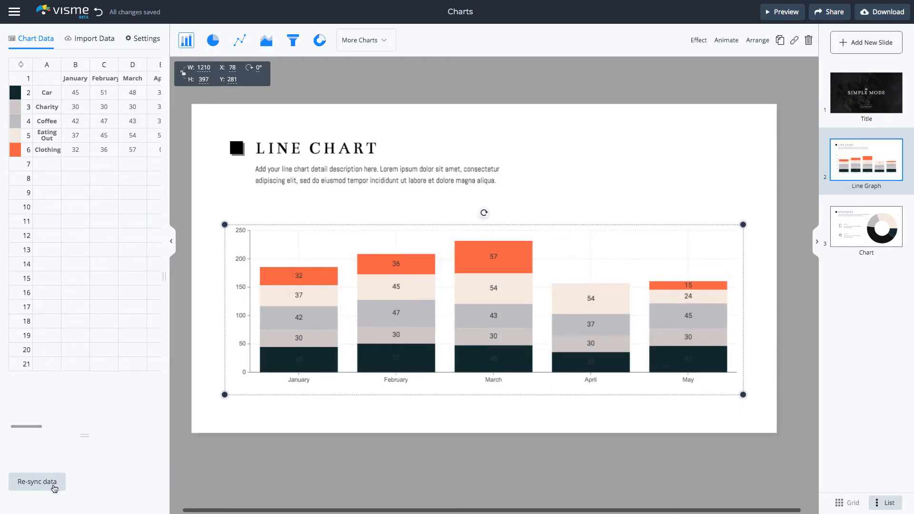
{"action": "mouse_move", "coordinate": [883, 240]}
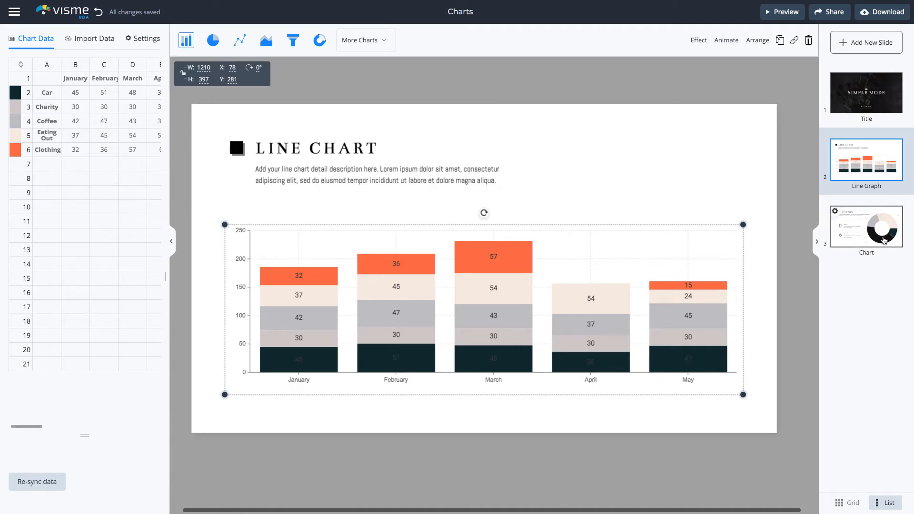
{"action": "left_click", "coordinate": [865, 226]}
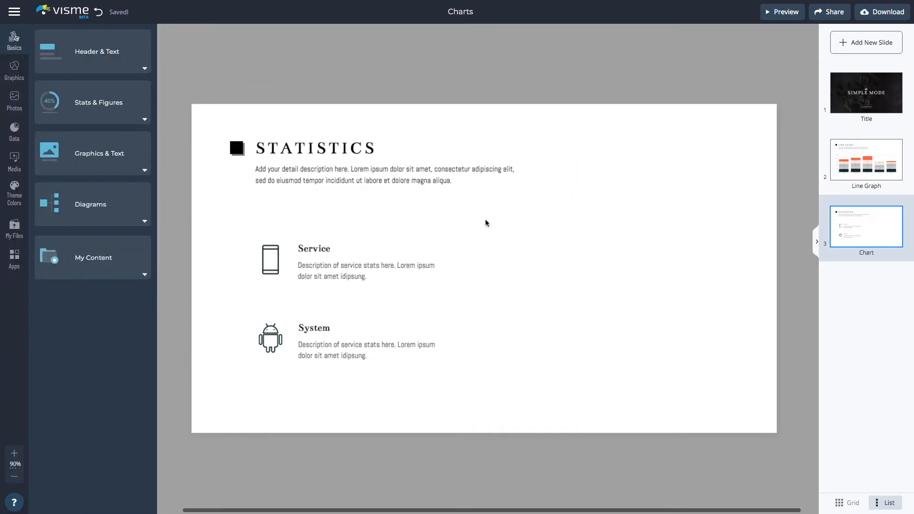
{"action": "mouse_move", "coordinate": [14, 134]}
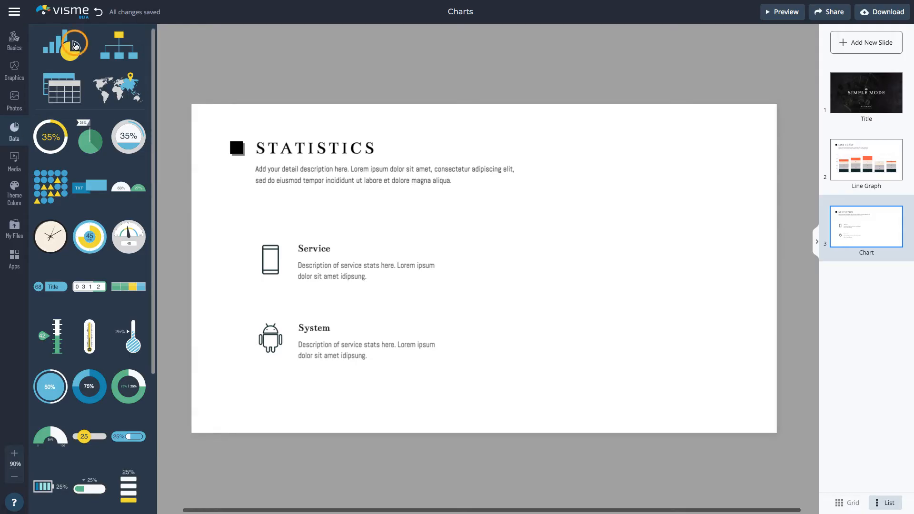
Insert a donut chart from the Data panel onto the Statistics slide
{"action": "left_click", "coordinate": [66, 45]}
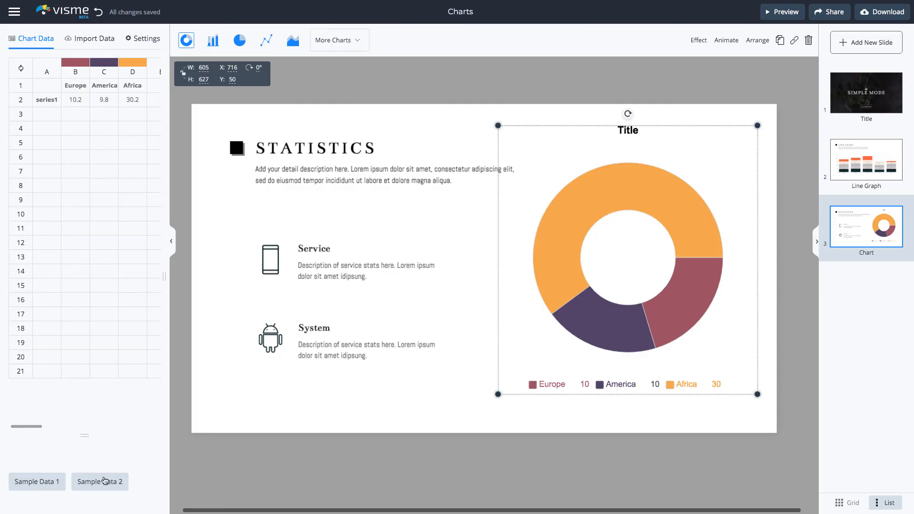
Load Sample Data 2 (Apples, Bananas, Cranberries) into the donut chart
{"action": "left_click", "coordinate": [99, 481]}
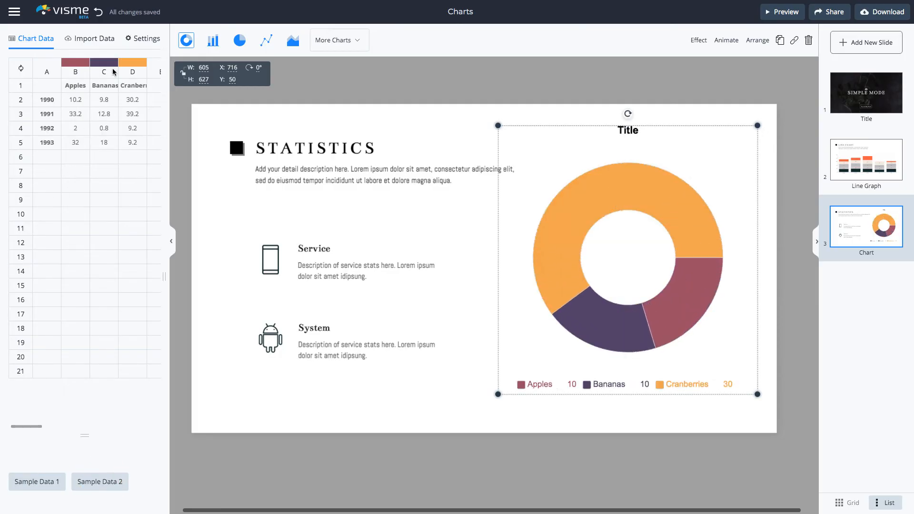
{"action": "left_click", "coordinate": [141, 38]}
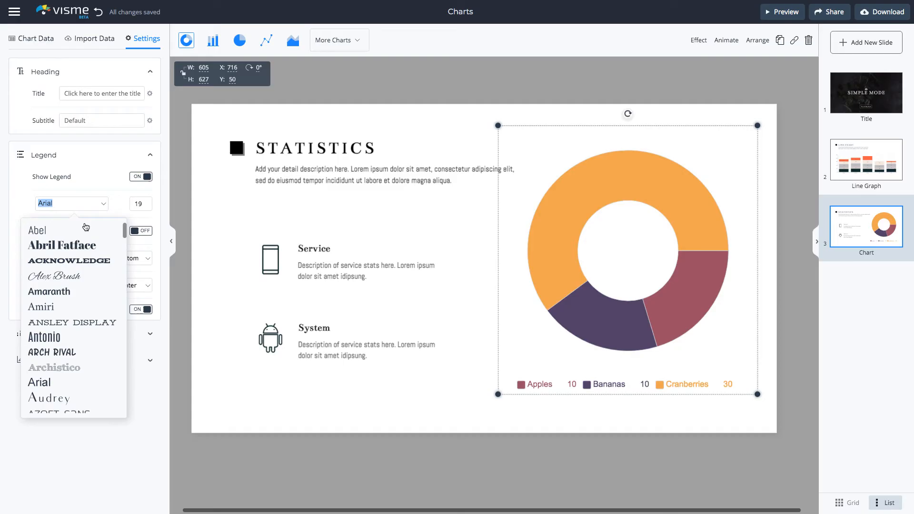
Set the legend font to Abril Fatface and leave slice values hidden after trying them
{"action": "left_click", "coordinate": [61, 245]}
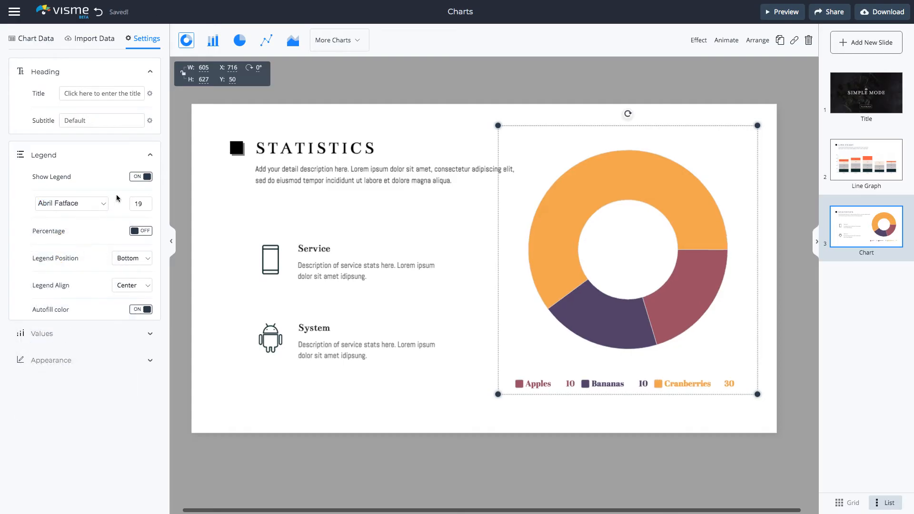
{"action": "left_click", "coordinate": [150, 154]}
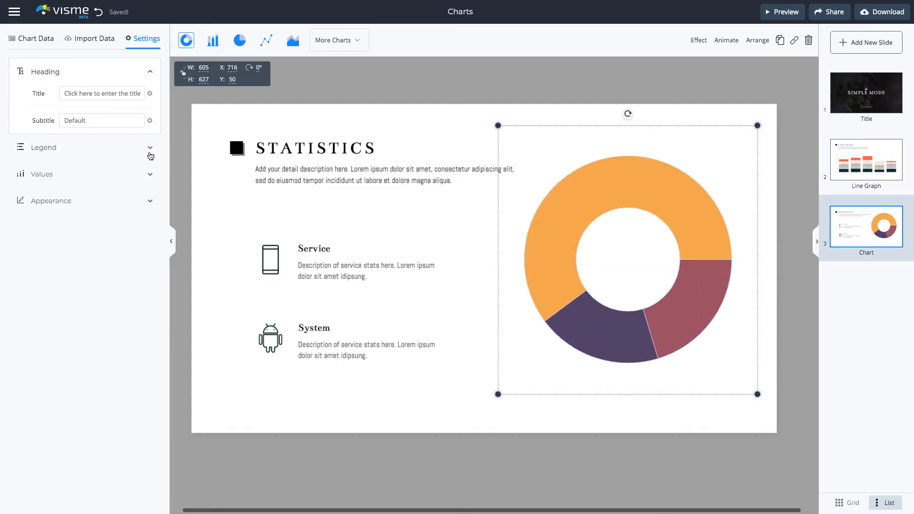
{"action": "left_click", "coordinate": [85, 173]}
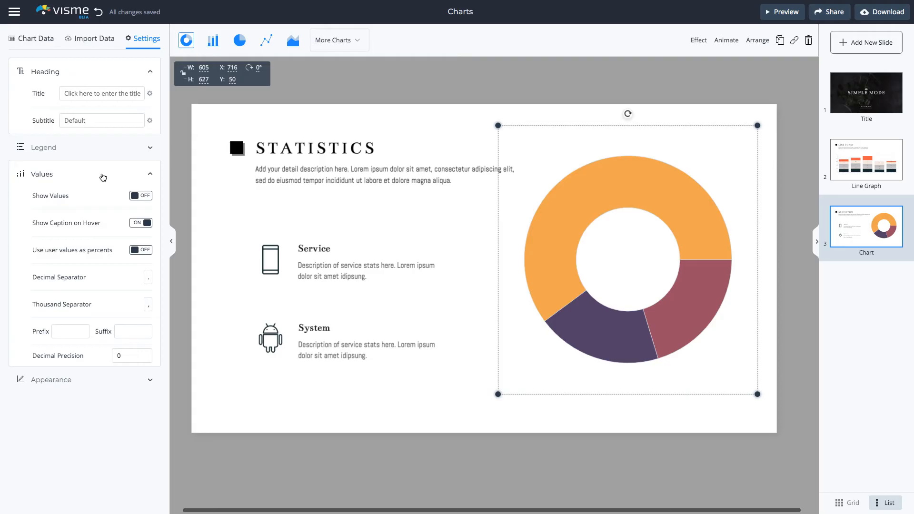
{"action": "left_click", "coordinate": [141, 195]}
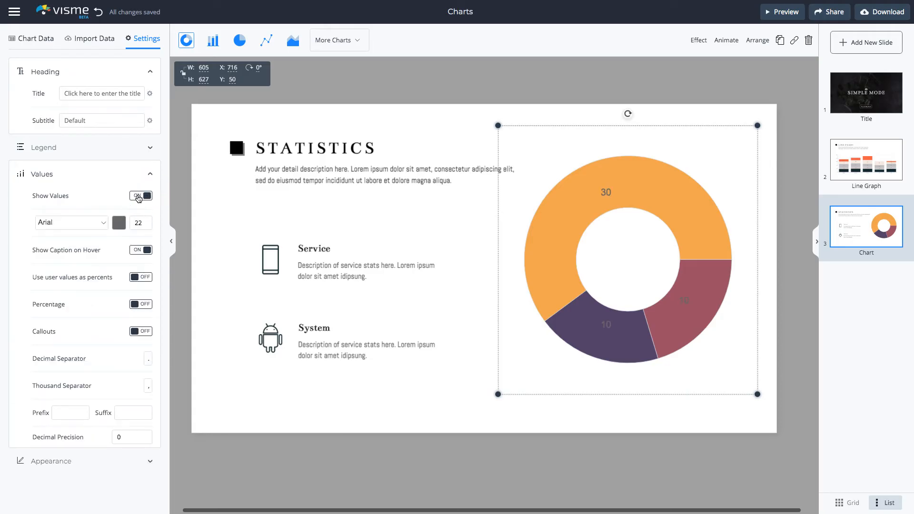
{"action": "left_click", "coordinate": [140, 196]}
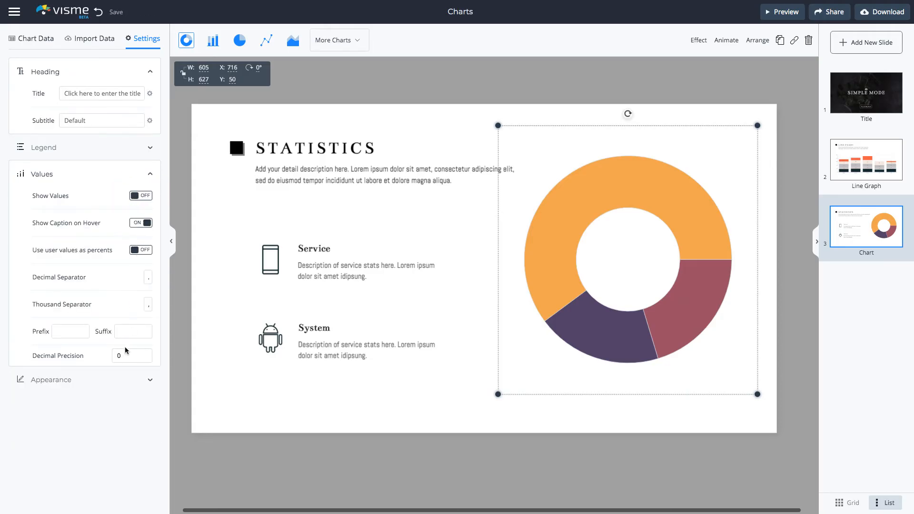
{"action": "left_click", "coordinate": [151, 173]}
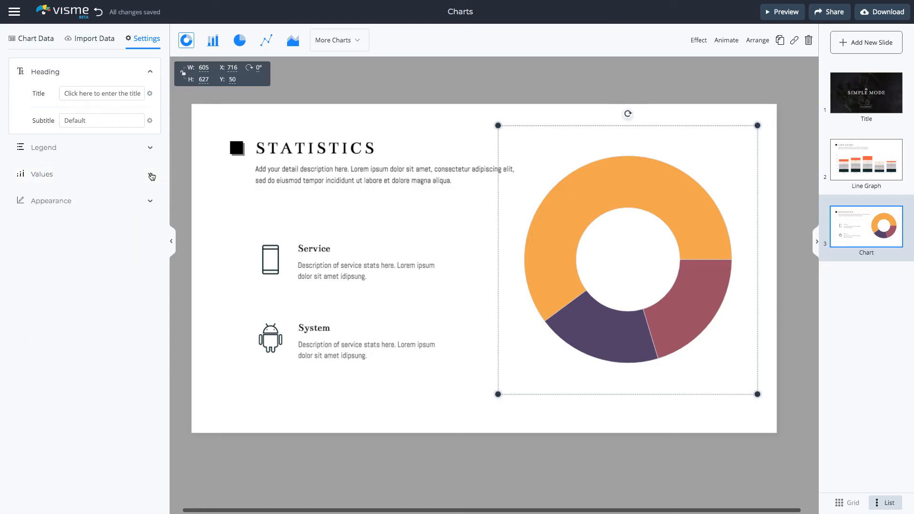
{"action": "left_click", "coordinate": [51, 201]}
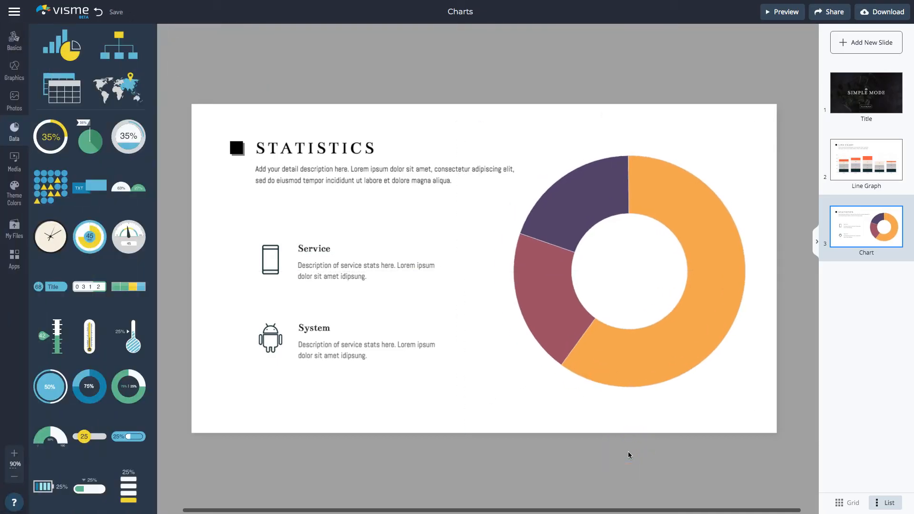
Try the dark slate and blue palettes, then keep the dark slate theme on the deck
{"action": "left_click", "coordinate": [13, 189]}
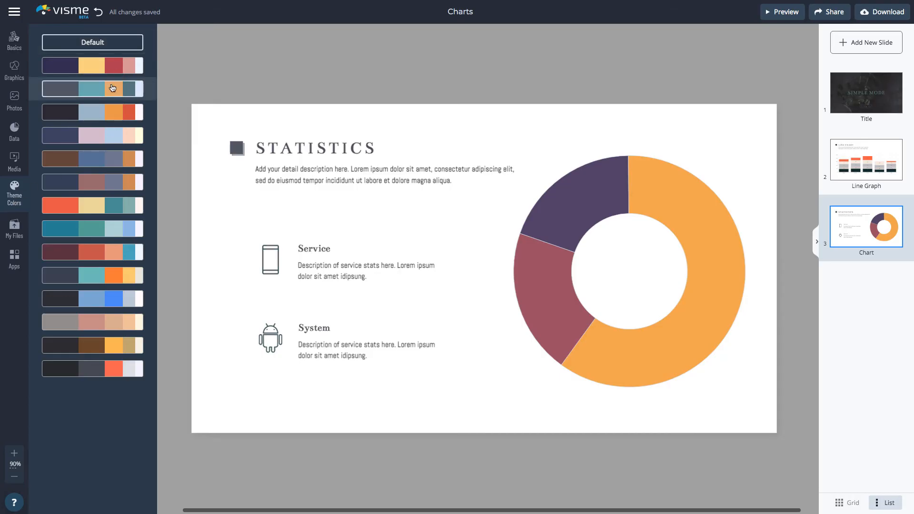
{"action": "left_click", "coordinate": [91, 89]}
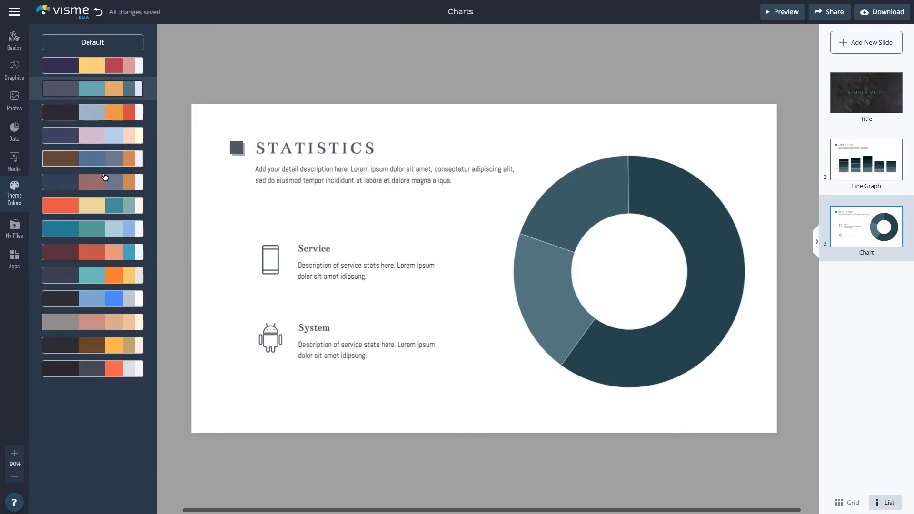
{"action": "left_click", "coordinate": [91, 229]}
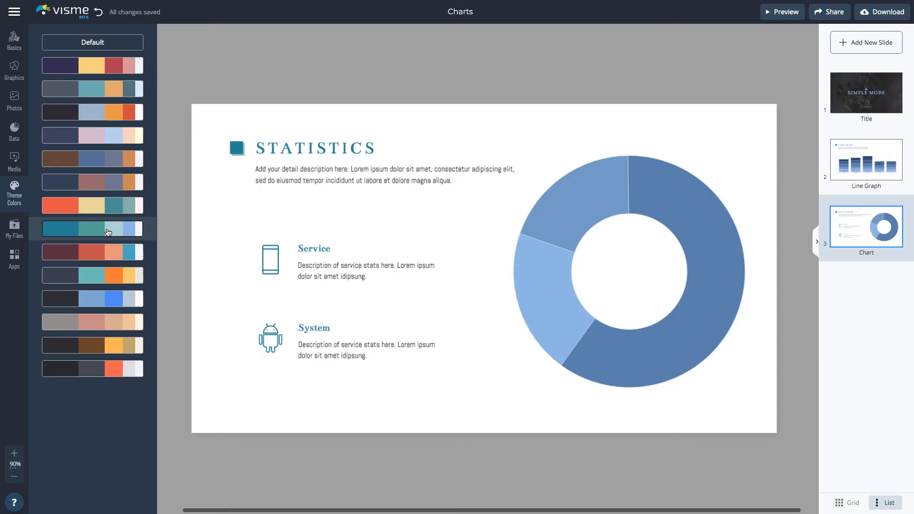
{"action": "mouse_move", "coordinate": [98, 277]}
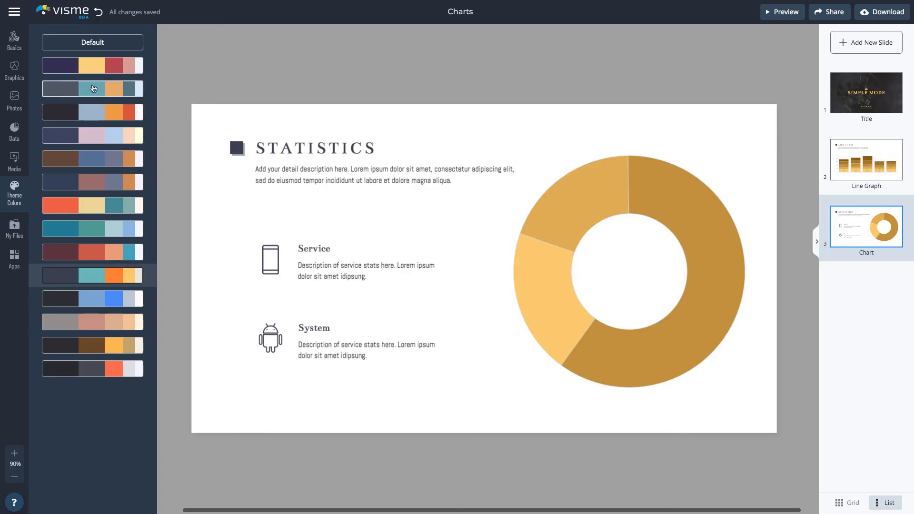
{"action": "left_click", "coordinate": [91, 88]}
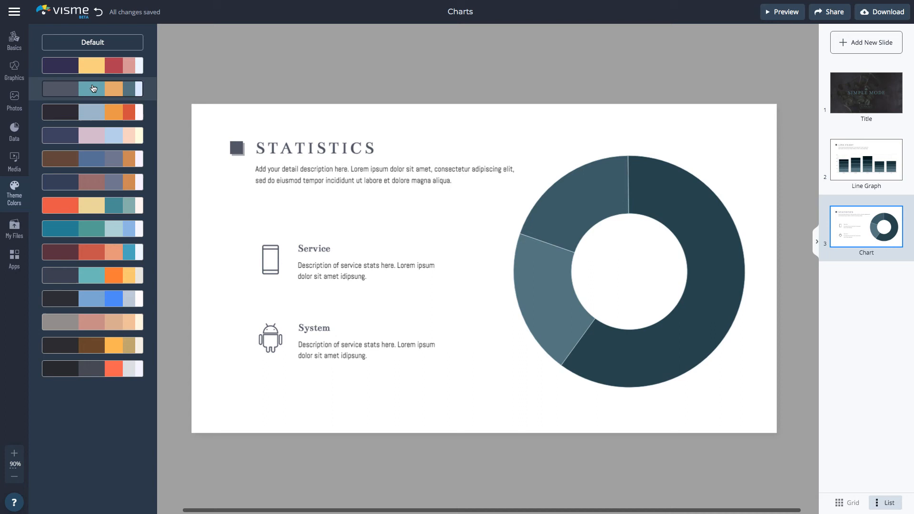
{"action": "mouse_move", "coordinate": [648, 58]}
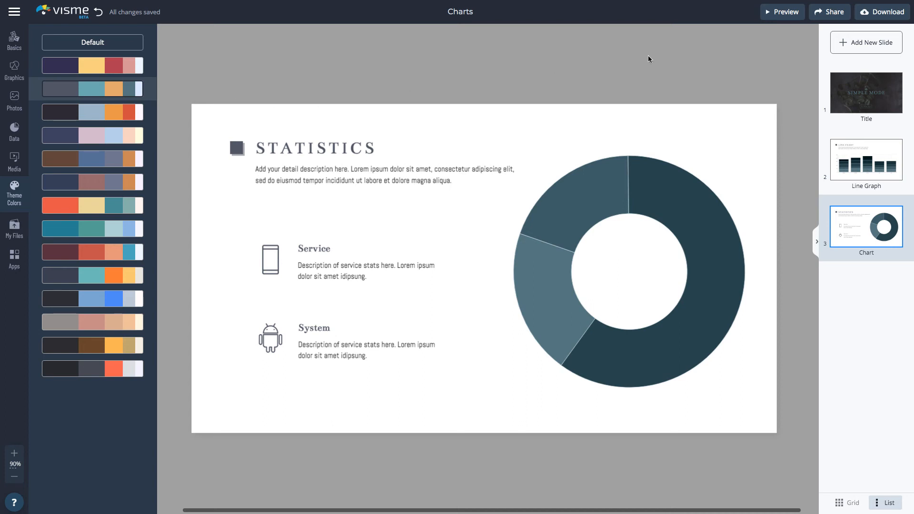
{"action": "mouse_move", "coordinate": [828, 12]}
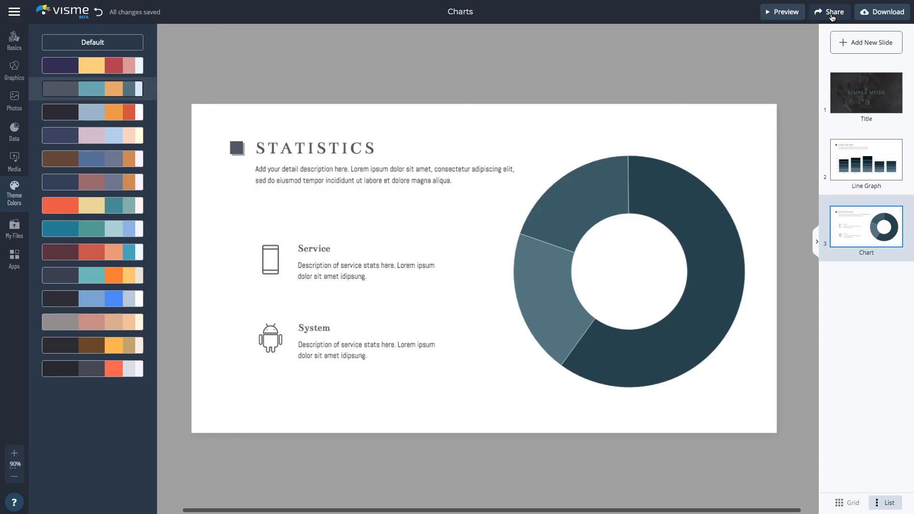
Publish the presentation for the web to get its link and browse private sharing
{"action": "left_click", "coordinate": [828, 12]}
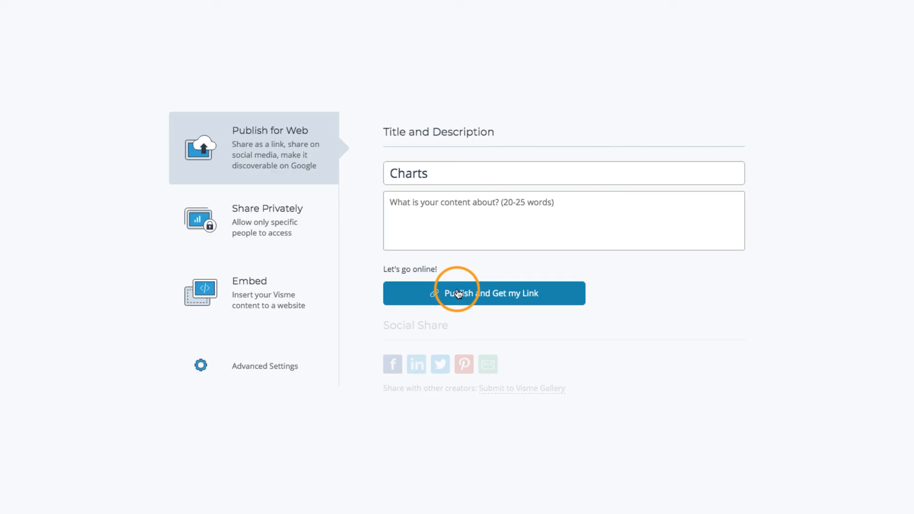
{"action": "left_click", "coordinate": [483, 293]}
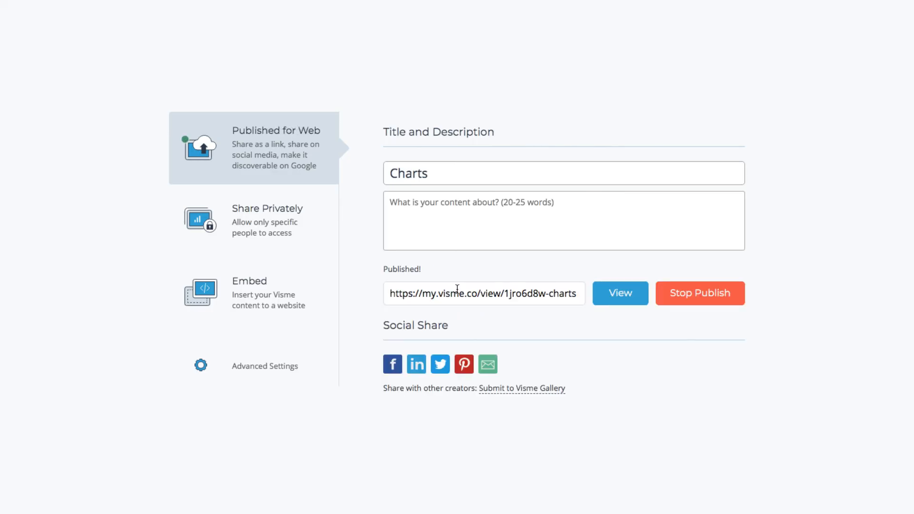
{"action": "left_click", "coordinate": [266, 220]}
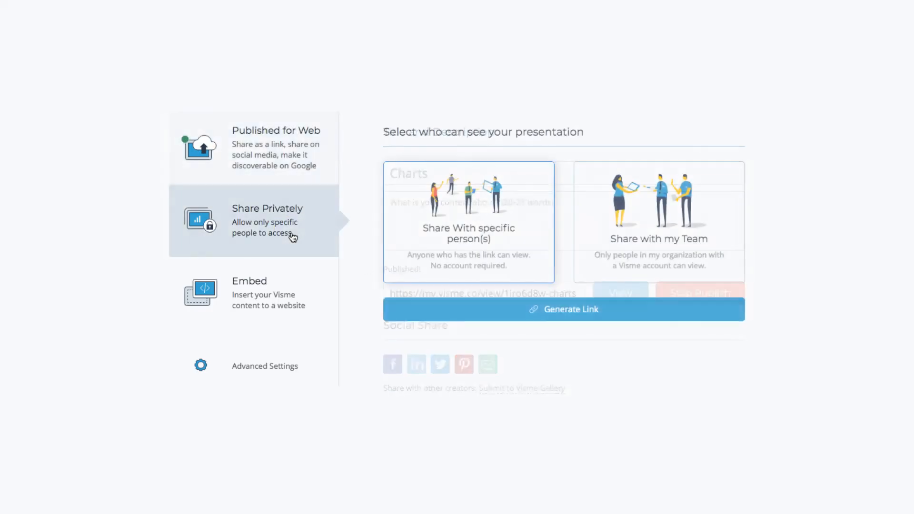
{"action": "left_click", "coordinate": [267, 222]}
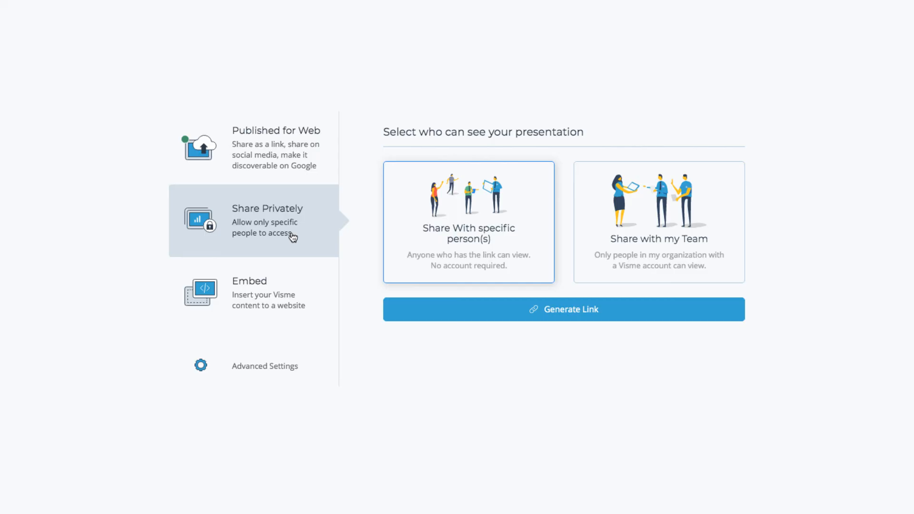
Check team sharing and the embed code, then return to the slide editor
{"action": "left_click", "coordinate": [658, 222]}
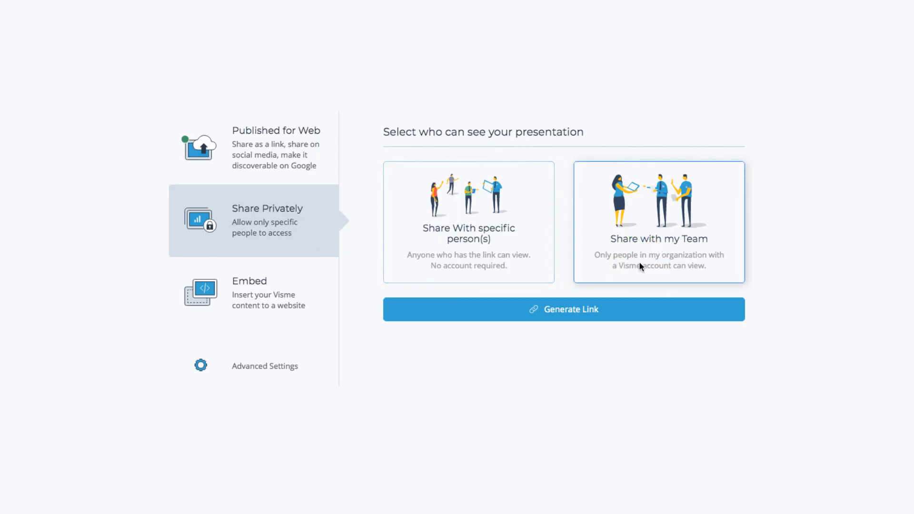
{"action": "mouse_move", "coordinate": [352, 301]}
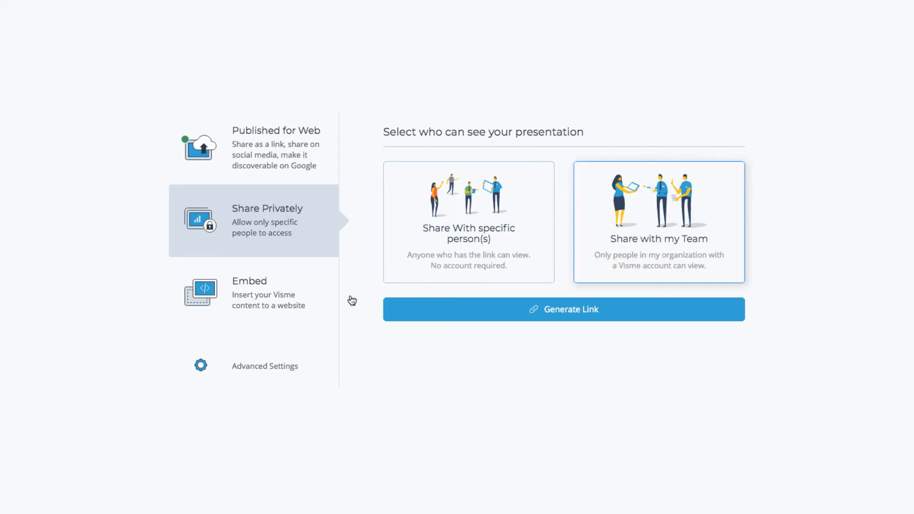
{"action": "left_click", "coordinate": [249, 281]}
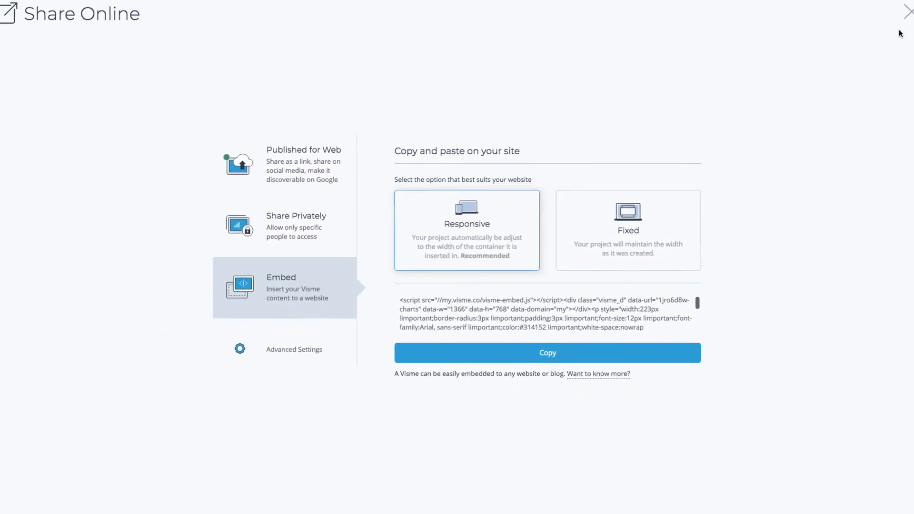
{"action": "left_click", "coordinate": [907, 11]}
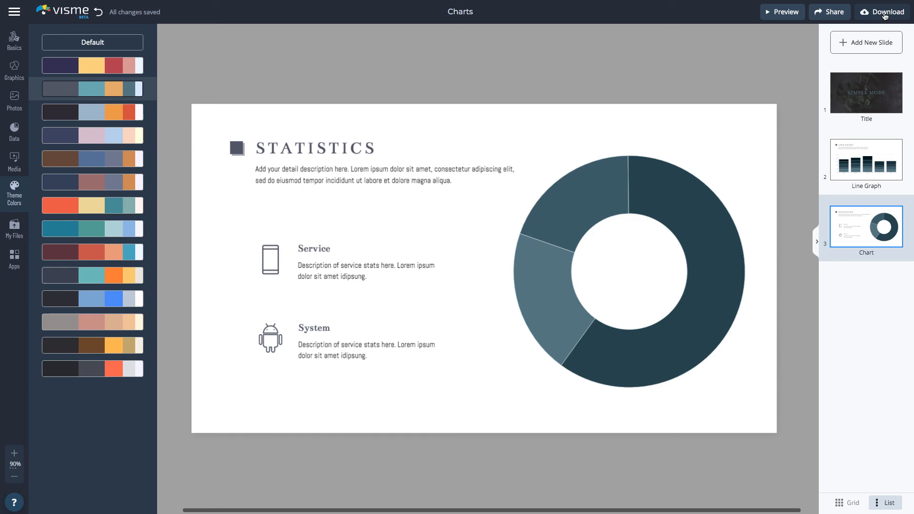
Browse PNG and PDF download formats, then choose HTML 5 under Present offline
{"action": "left_click", "coordinate": [881, 11]}
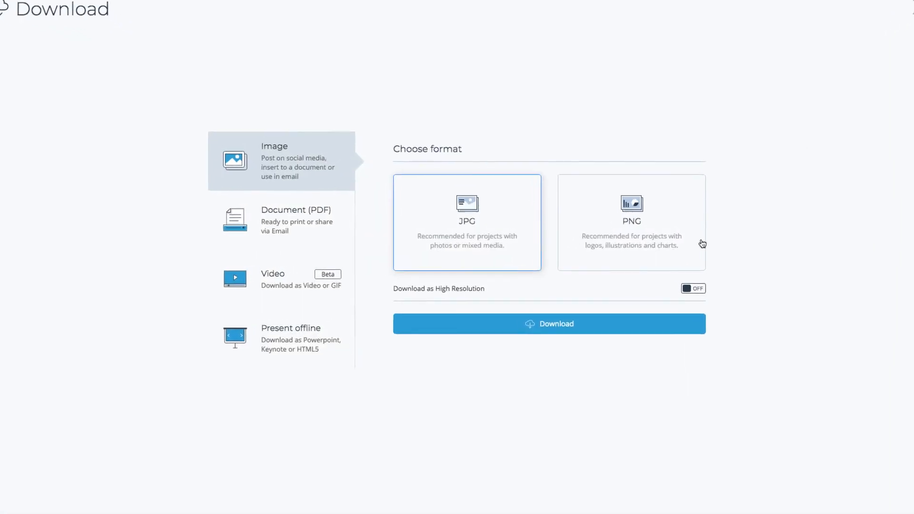
{"action": "left_click", "coordinate": [631, 222]}
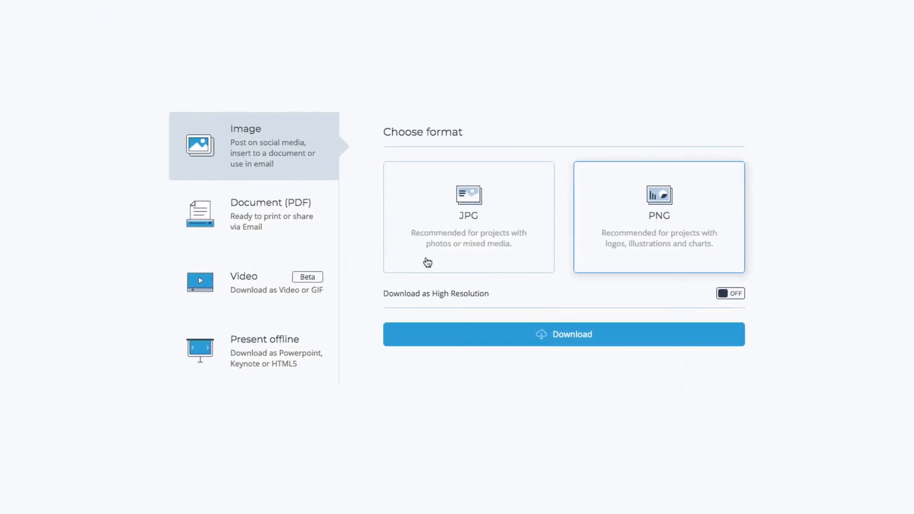
{"action": "left_click", "coordinate": [269, 214]}
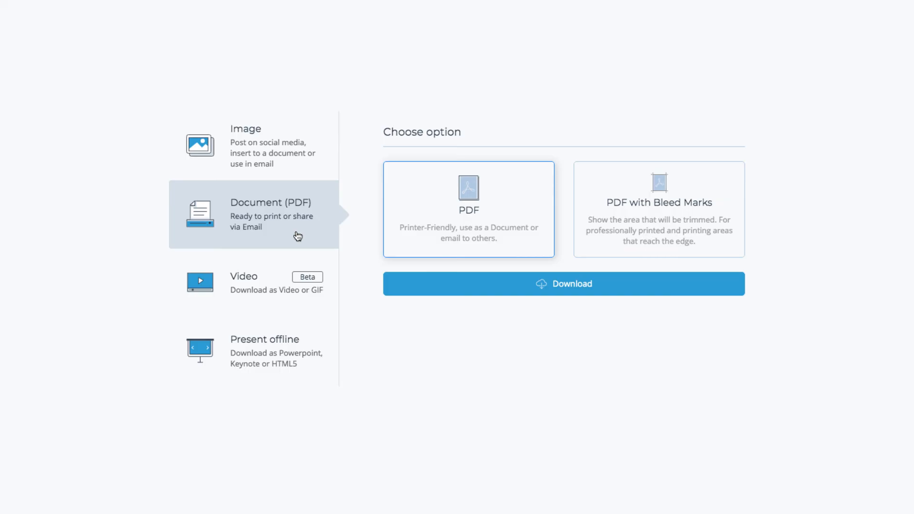
{"action": "left_click", "coordinate": [263, 350]}
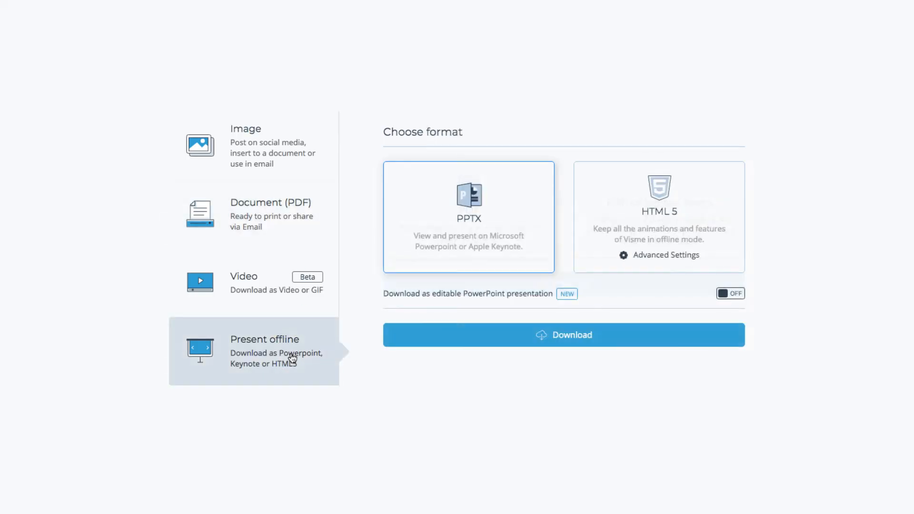
{"action": "left_click", "coordinate": [658, 217]}
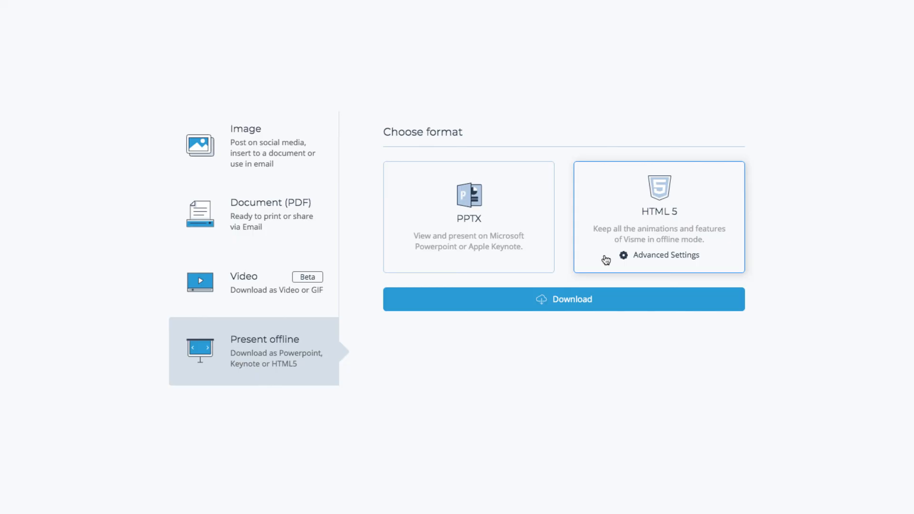
{"action": "mouse_move", "coordinate": [606, 259]}
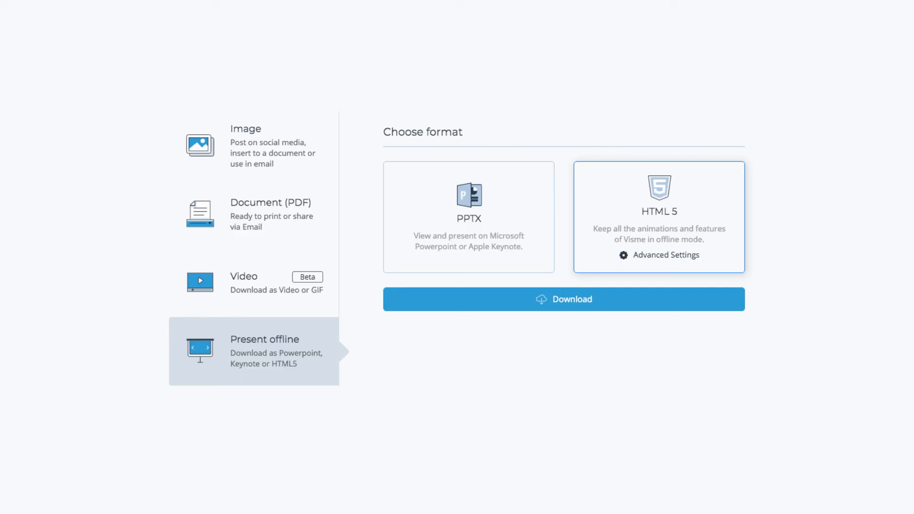